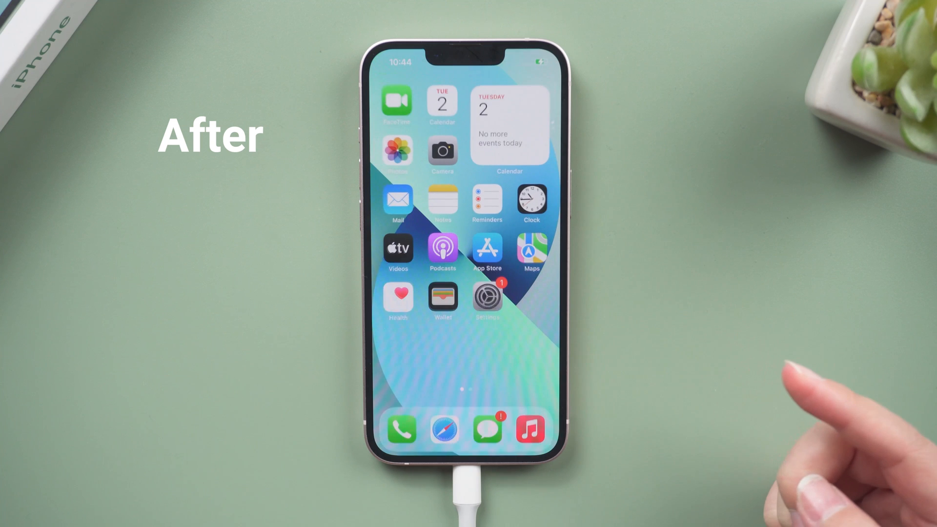
- Start iOS System Repair and choose Standard Repair to show the Recovery Mode guide
scroll("left", 3)
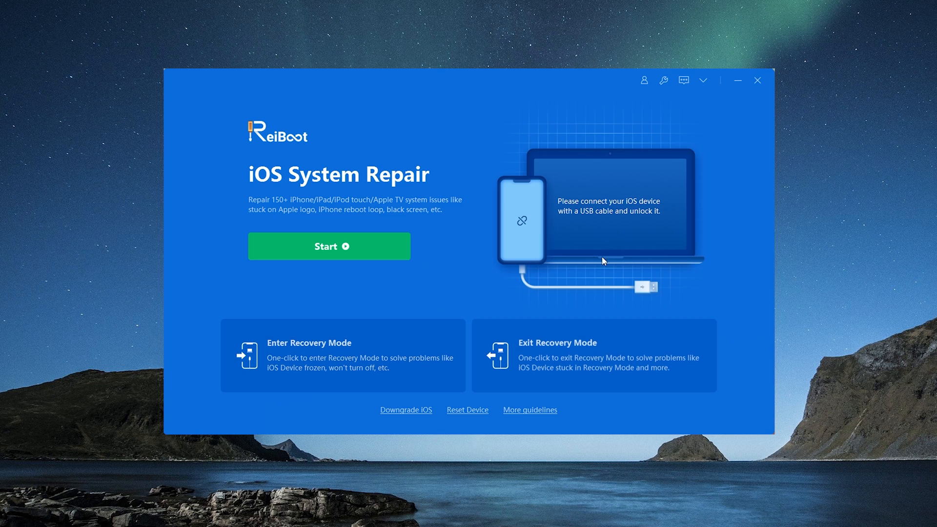
left_click(328, 246)
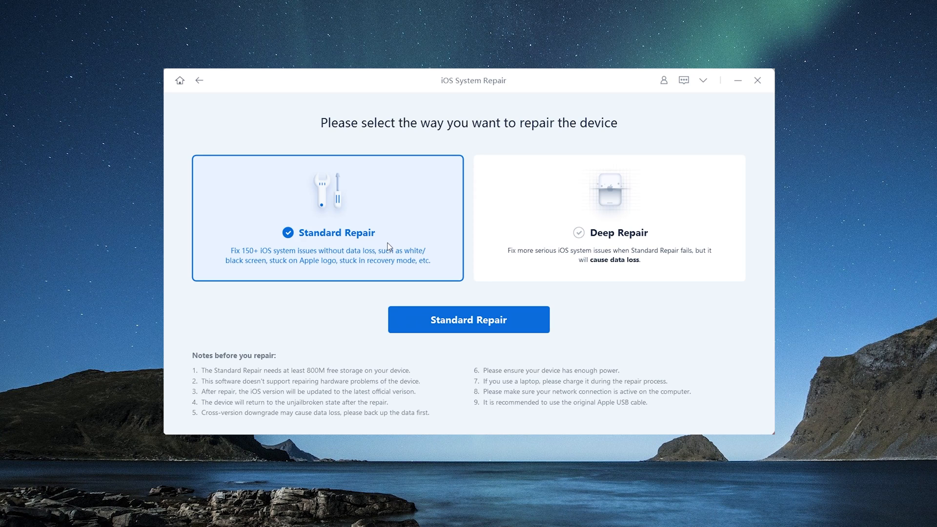
left_click(469, 319)
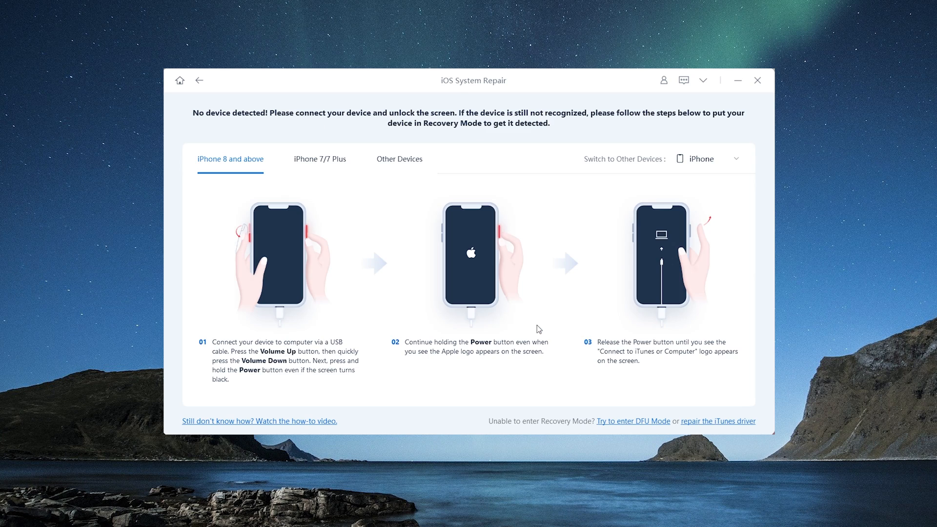
mouse_move(669, 266)
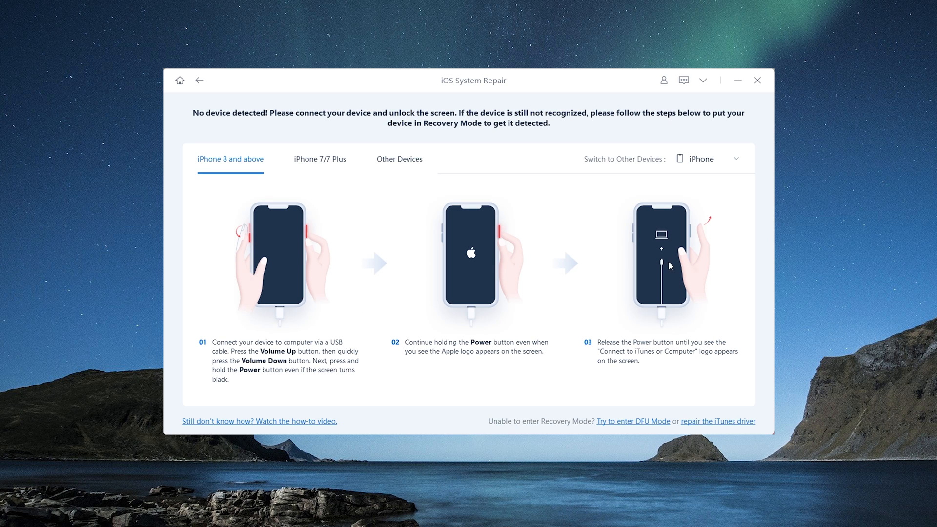